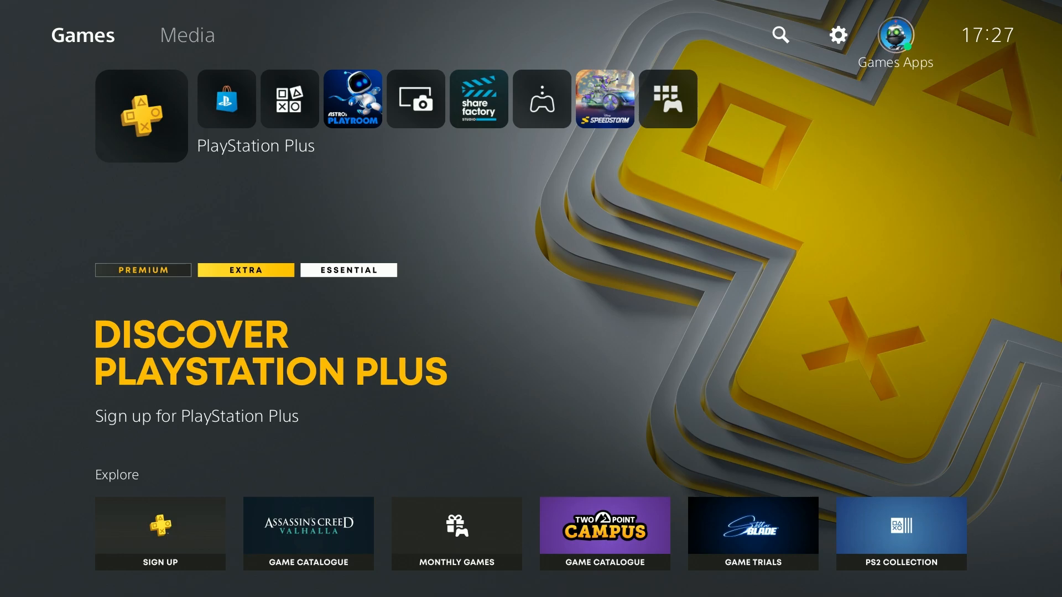
- Open your own profile page through the avatar's account menu
click(894, 35)
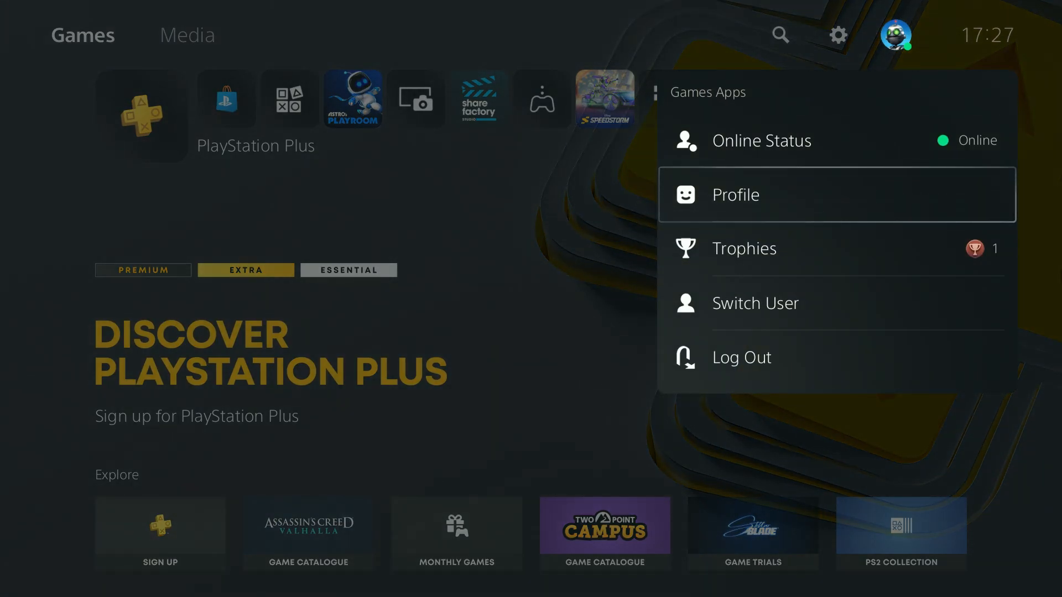
click(735, 194)
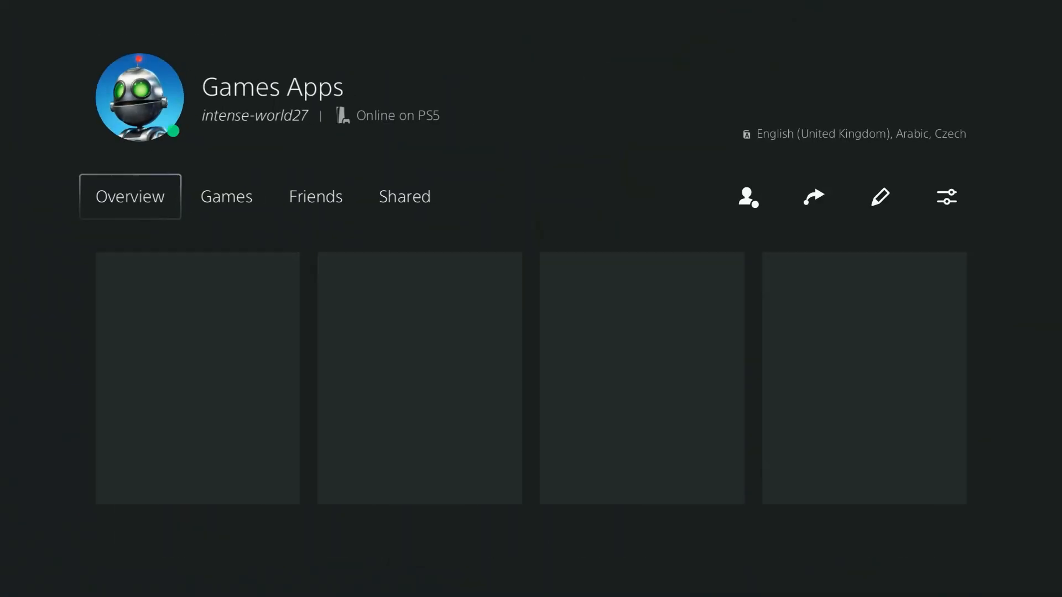
click(405, 196)
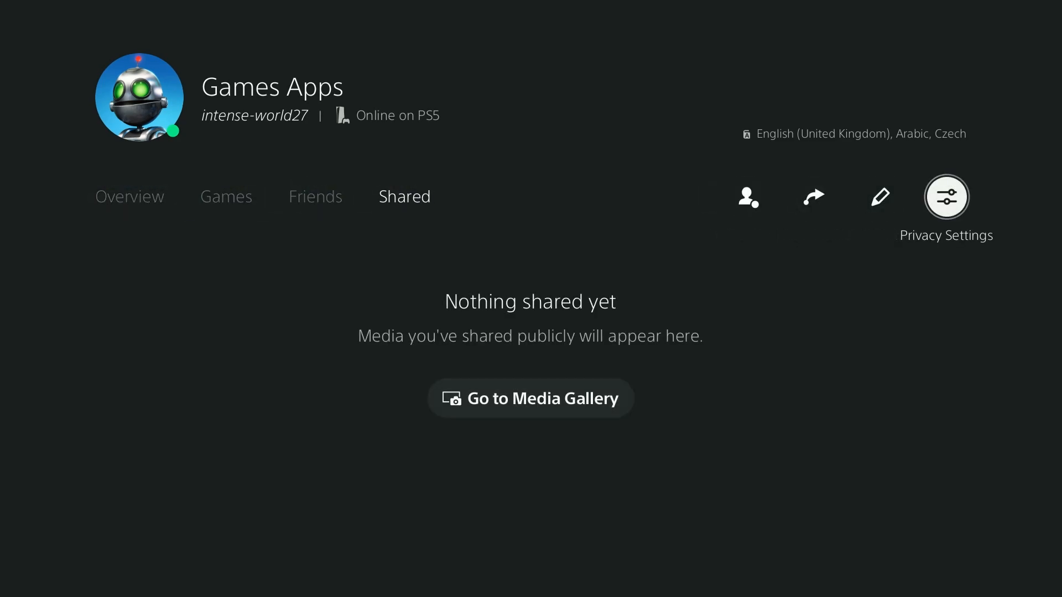
- In Privacy Settings, set search-result visibility of real name and picture to No One
click(945, 197)
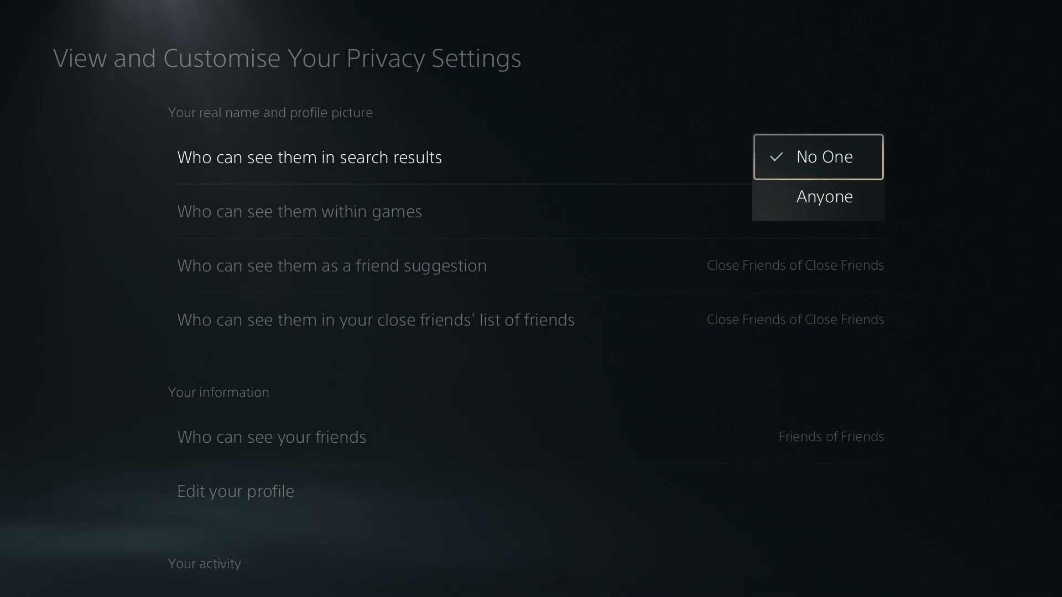
click(818, 156)
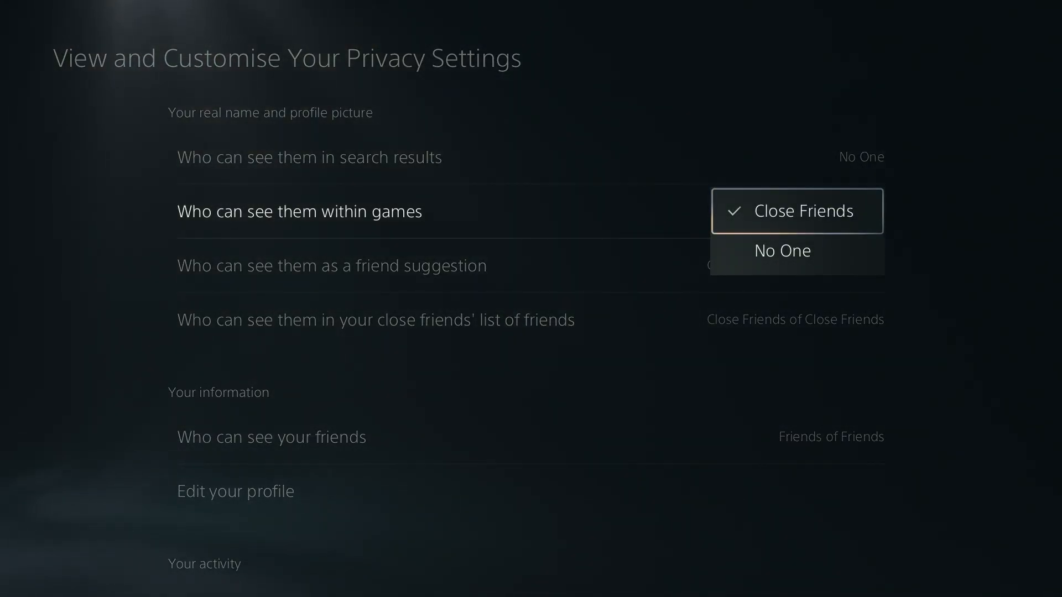
- Leave in-game visibility of real name and profile picture at Close Friends
click(797, 211)
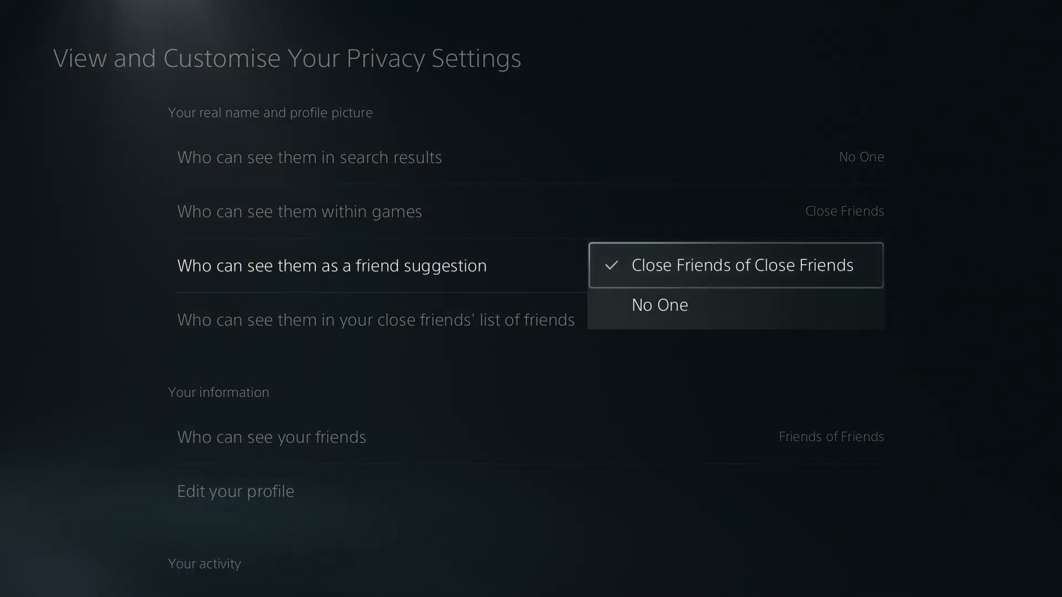
mouse_move(659, 305)
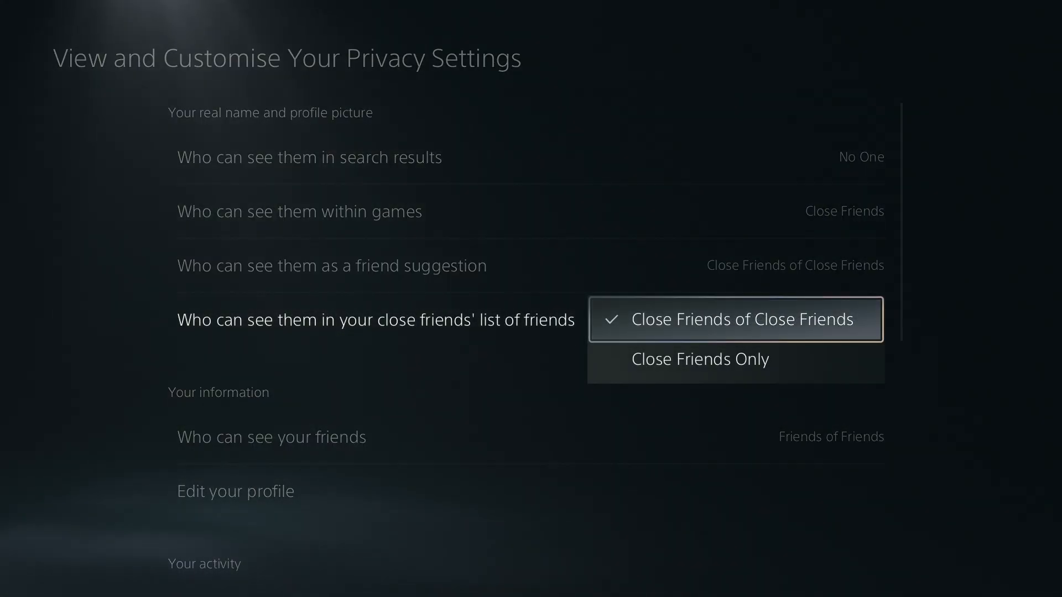
- Keep the close friends' list visible to Close Friends of Close Friends
click(724, 319)
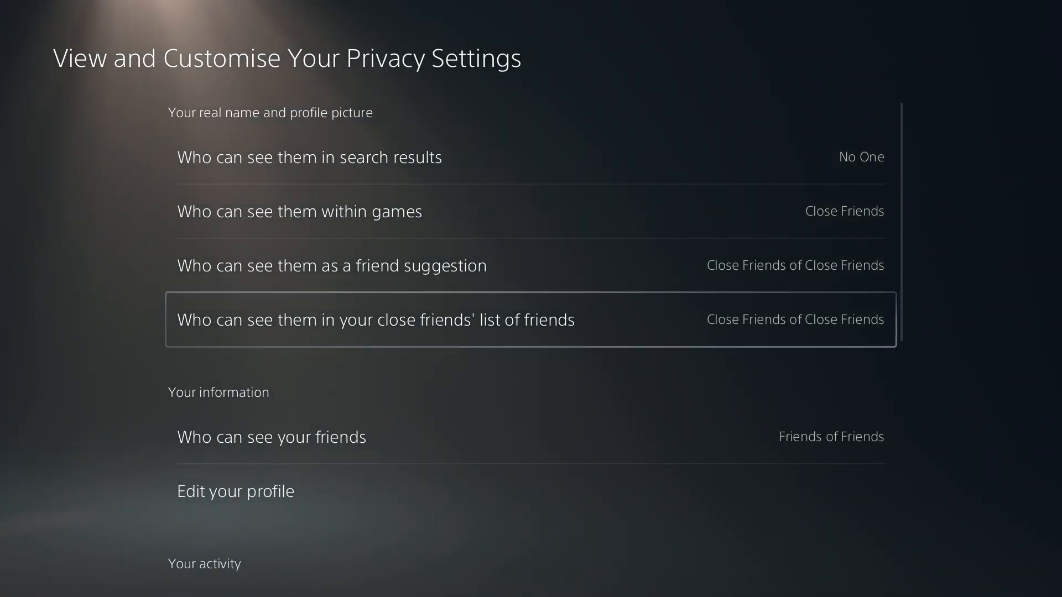